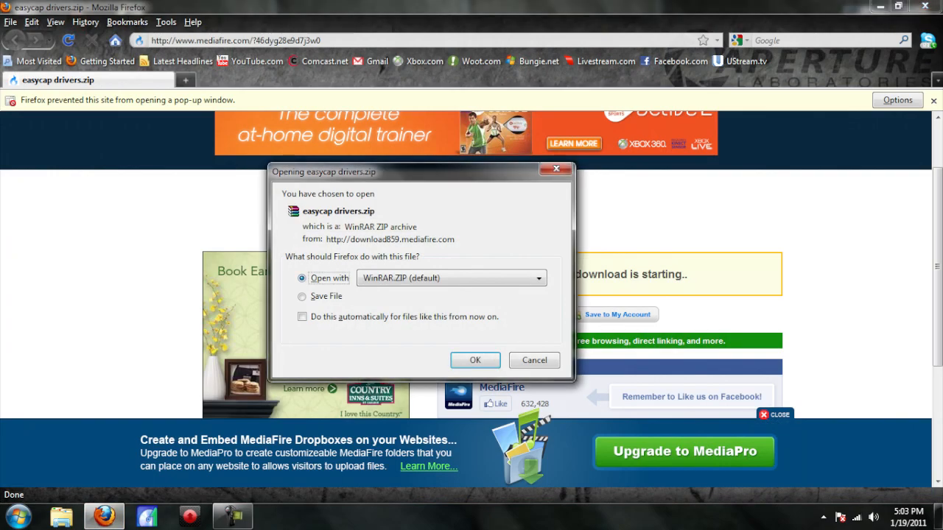
- Open the downloaded easycap drivers.zip with WinRAR ZIP from the Firefox download dialog
left_click(474, 360)
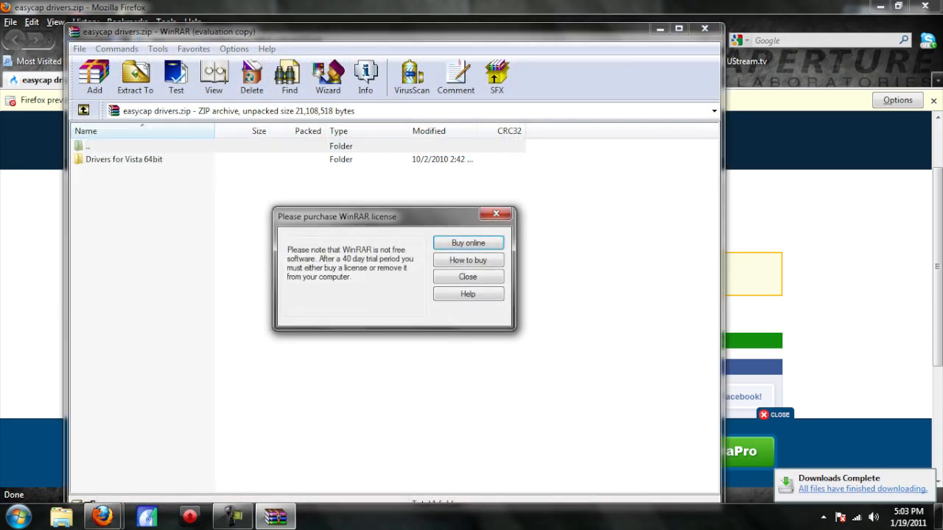
- Dismiss the WinRAR license reminder and select the Drivers for Vista 64bit folder for extraction to the desktop
left_click(467, 277)
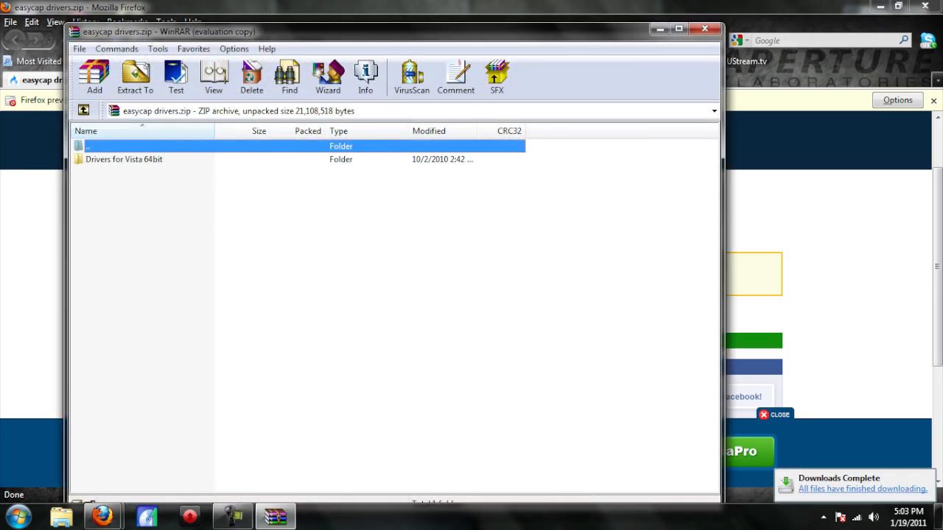
left_click(136, 77)
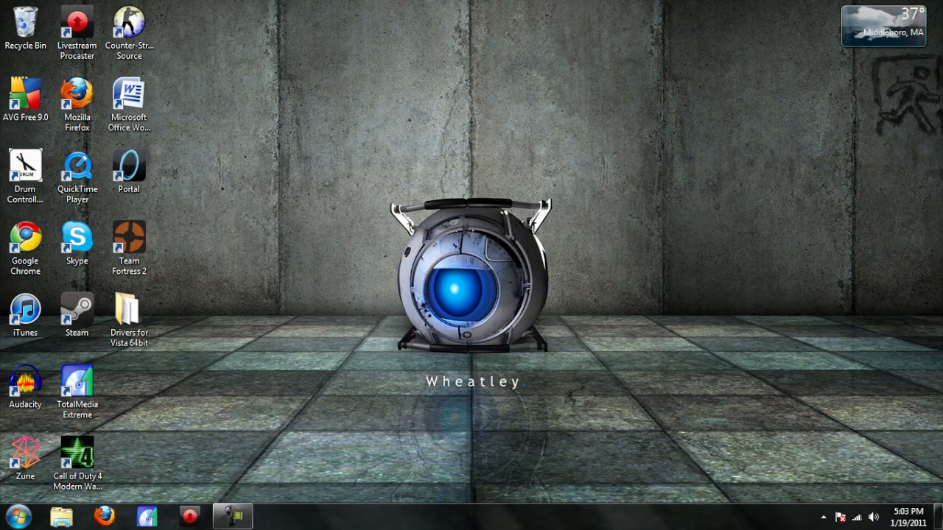
- Reach Device Manager via Start > Computer Properties, listing the hardware categories
left_click(9, 516)
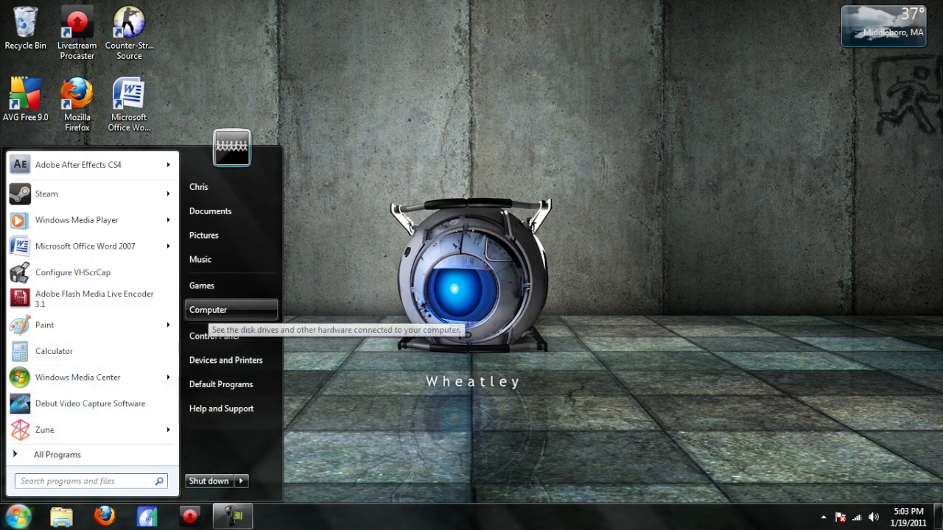
left_click(208, 310)
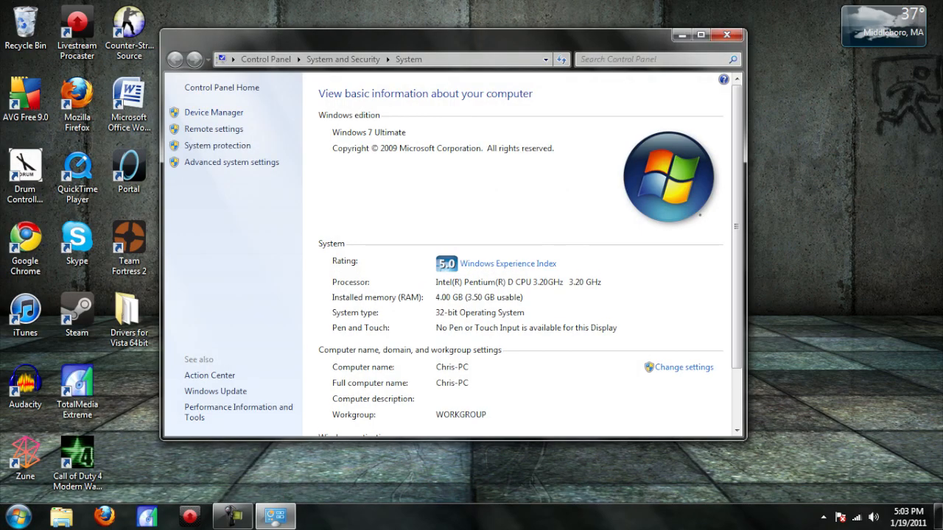
left_click(214, 112)
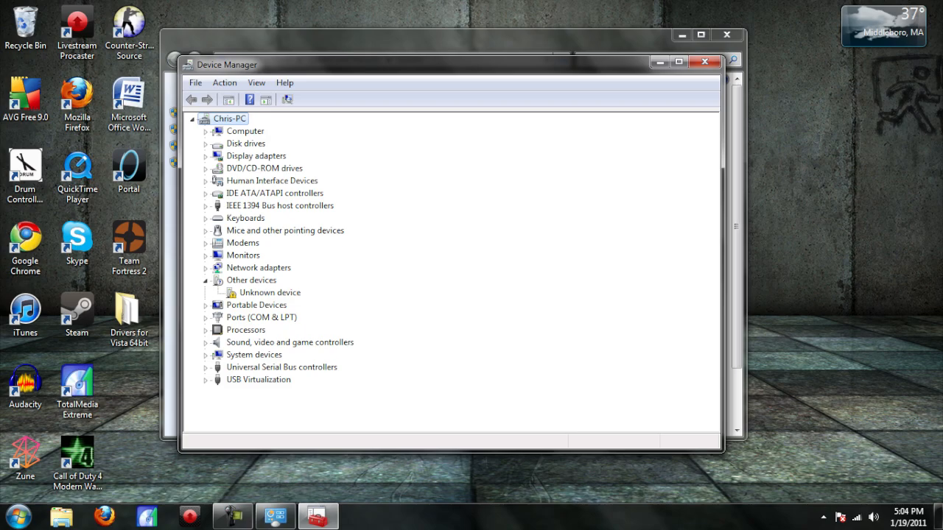
- Expand Sound, video and game controllers and bring up Update Driver Software for Conexant Falcon II NTSC Video Capture
left_click(206, 342)
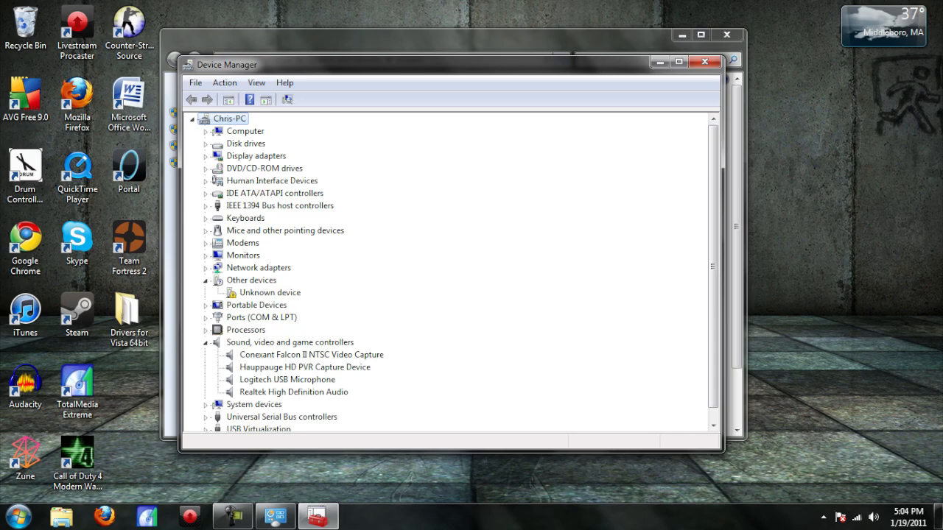
right_click(311, 353)
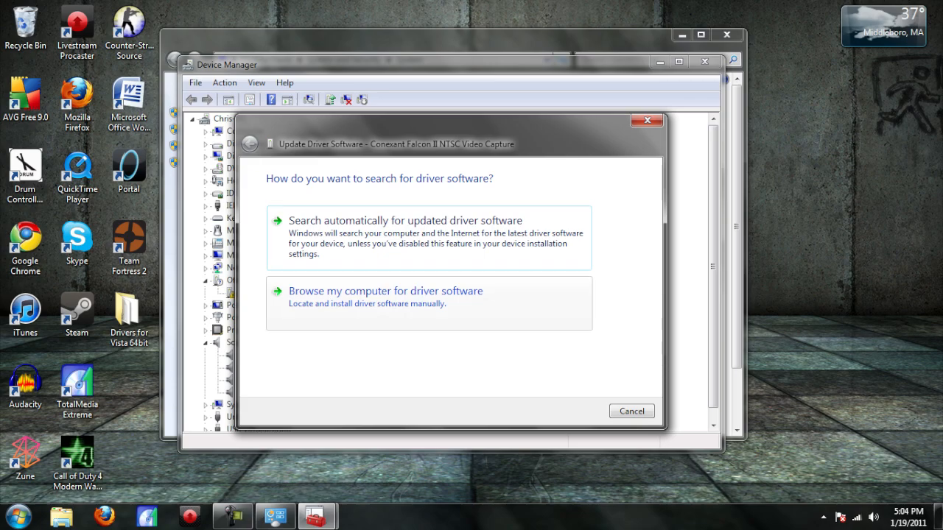
- Browse the driver search to the Drivers for Vista 64bit folder, confirm it, and close the System window
left_click(386, 292)
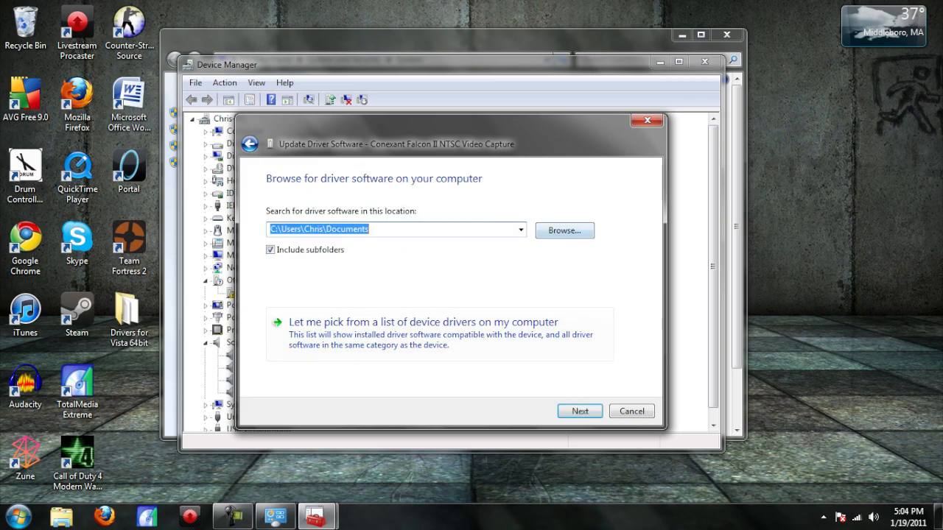
left_click(565, 230)
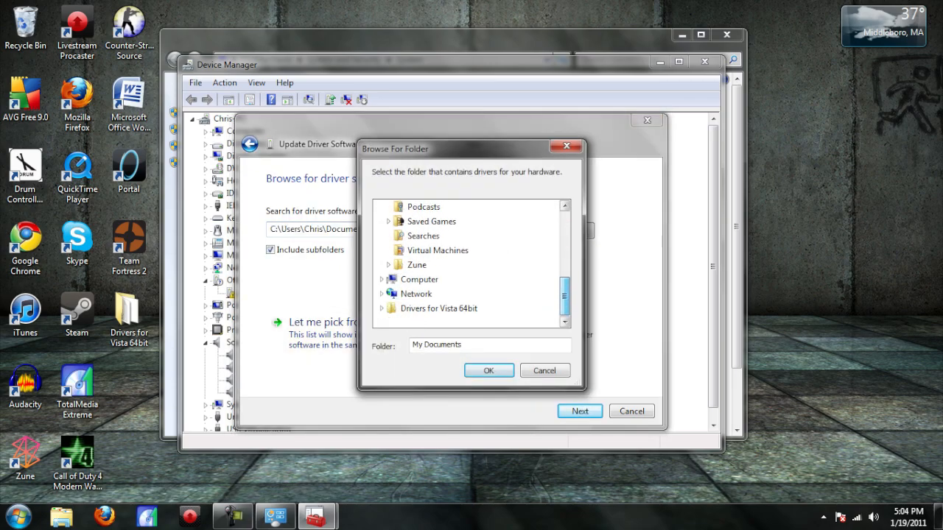
left_click(439, 308)
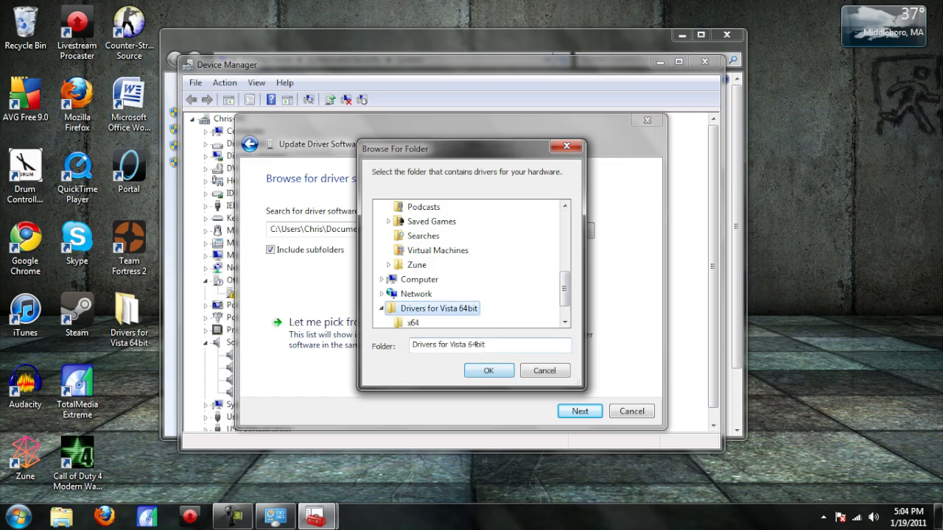
left_click(489, 371)
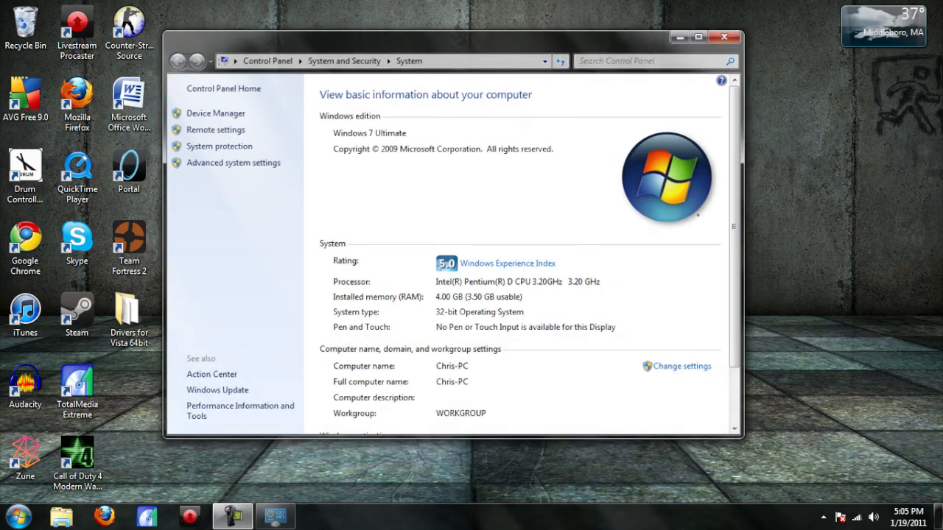
left_click(725, 37)
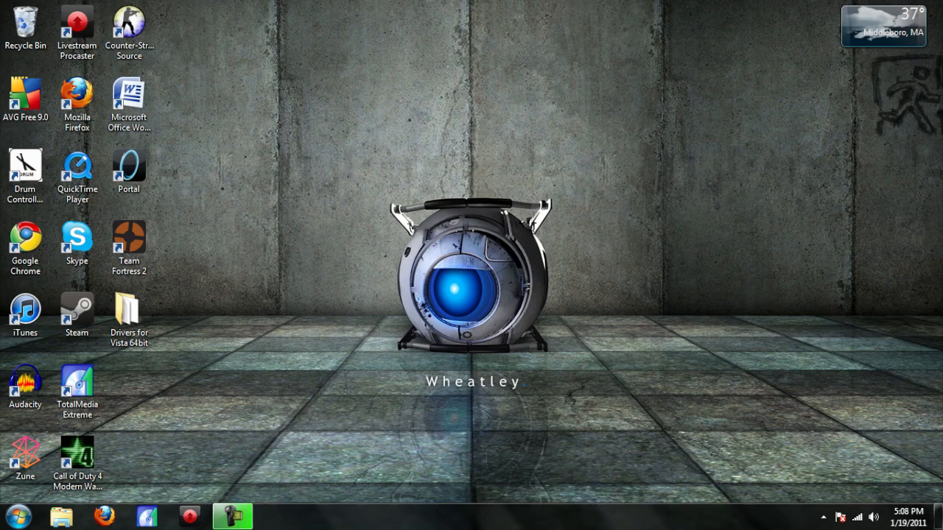